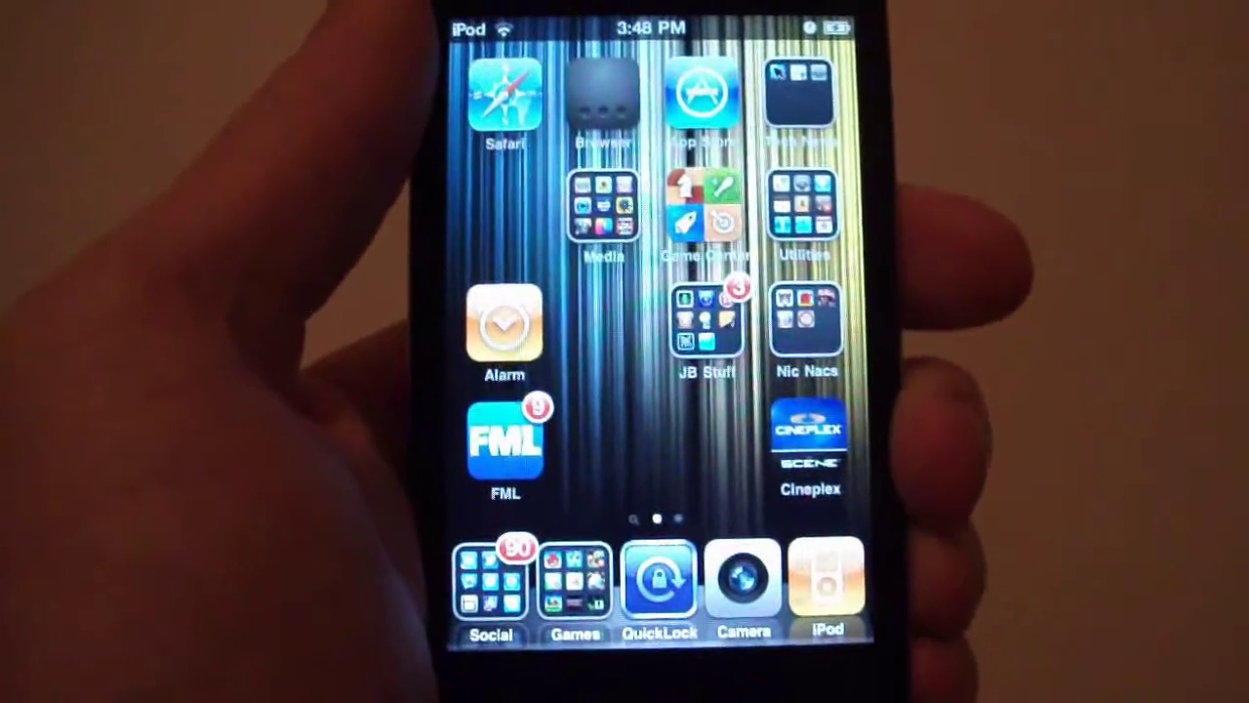
Step: Open the iPod app's artist list, then view the separate Videos collection
{"action": "left_click", "coordinate": [823, 586]}
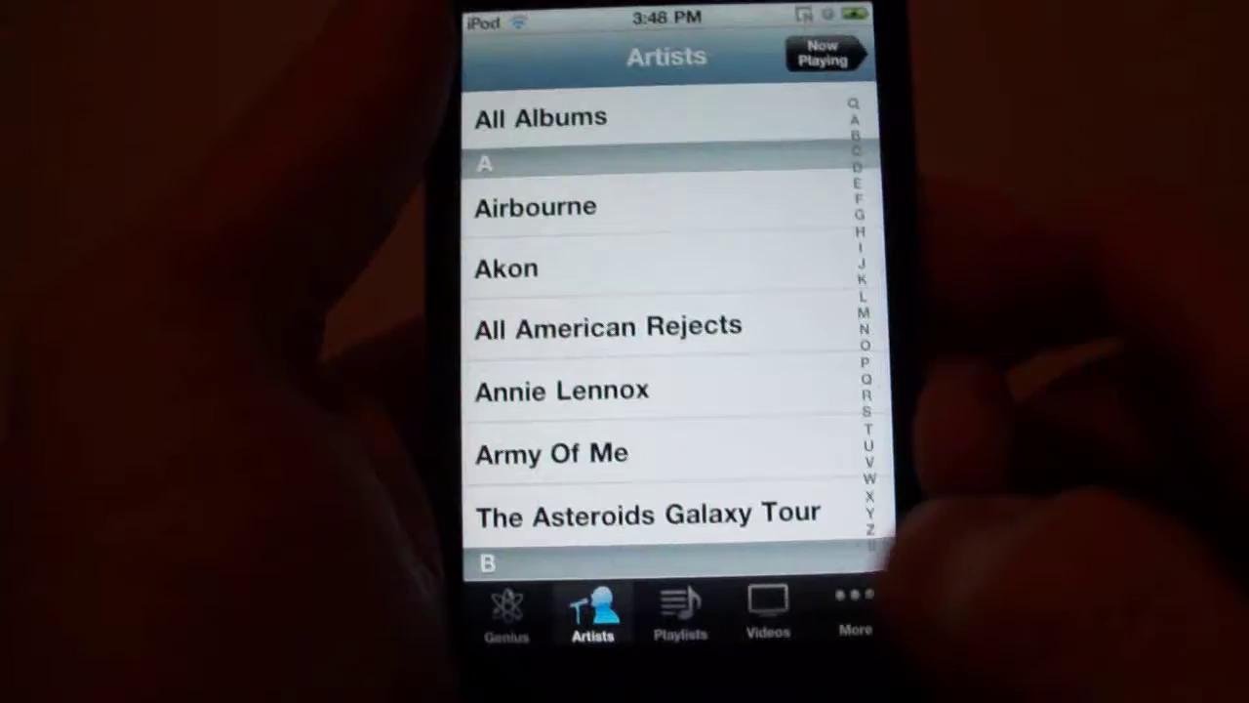
{"action": "left_click", "coordinate": [766, 621]}
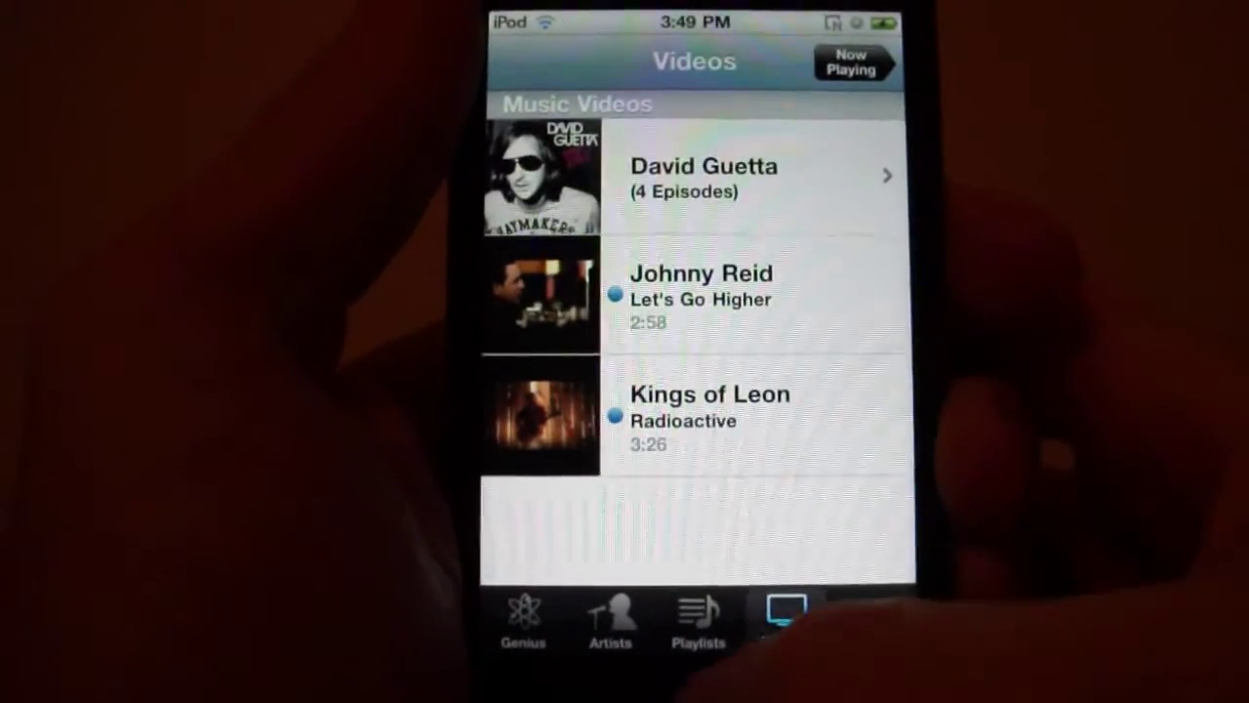
{"action": "left_click", "coordinate": [610, 619]}
{"action": "type", "text": "Uni"}
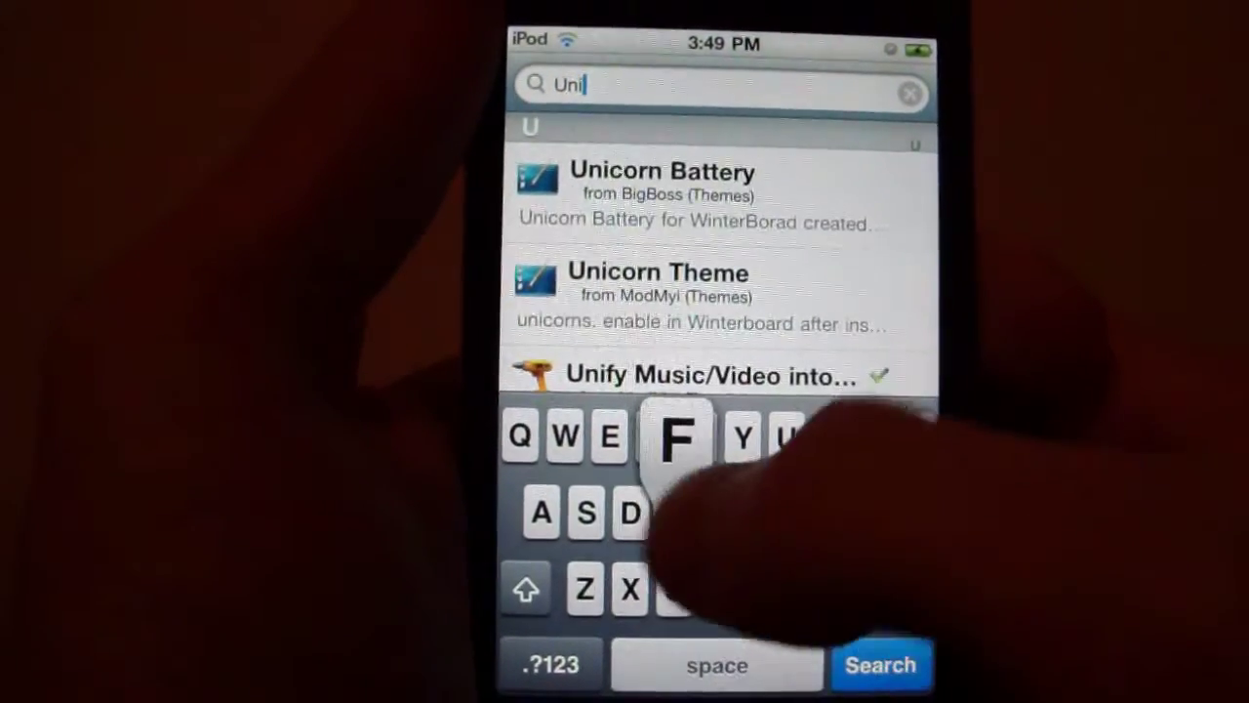
Step: Search Cydia for "Uni" to find the installed Unify Music/Video into iPod tweak
{"action": "type", "text": "y"}
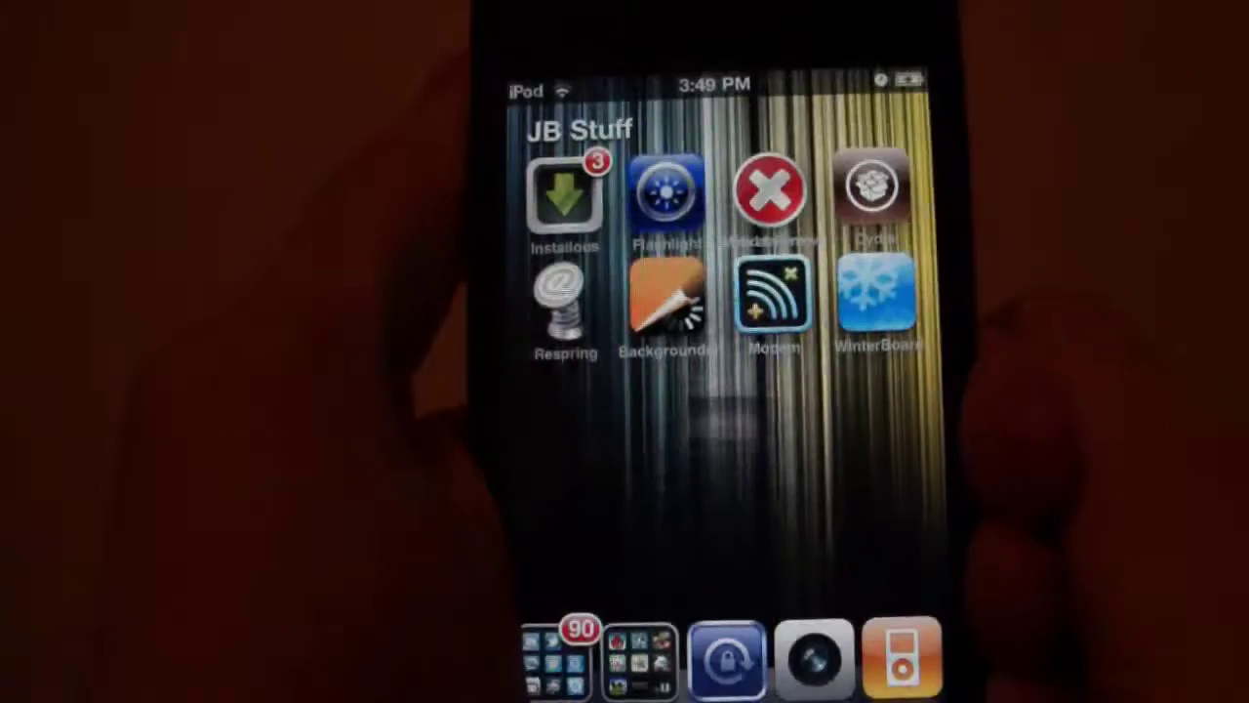
Step: Launch WinterBoard from the JB Stuff folder to enable the Unify Music/Video theme
{"action": "left_click", "coordinate": [874, 293]}
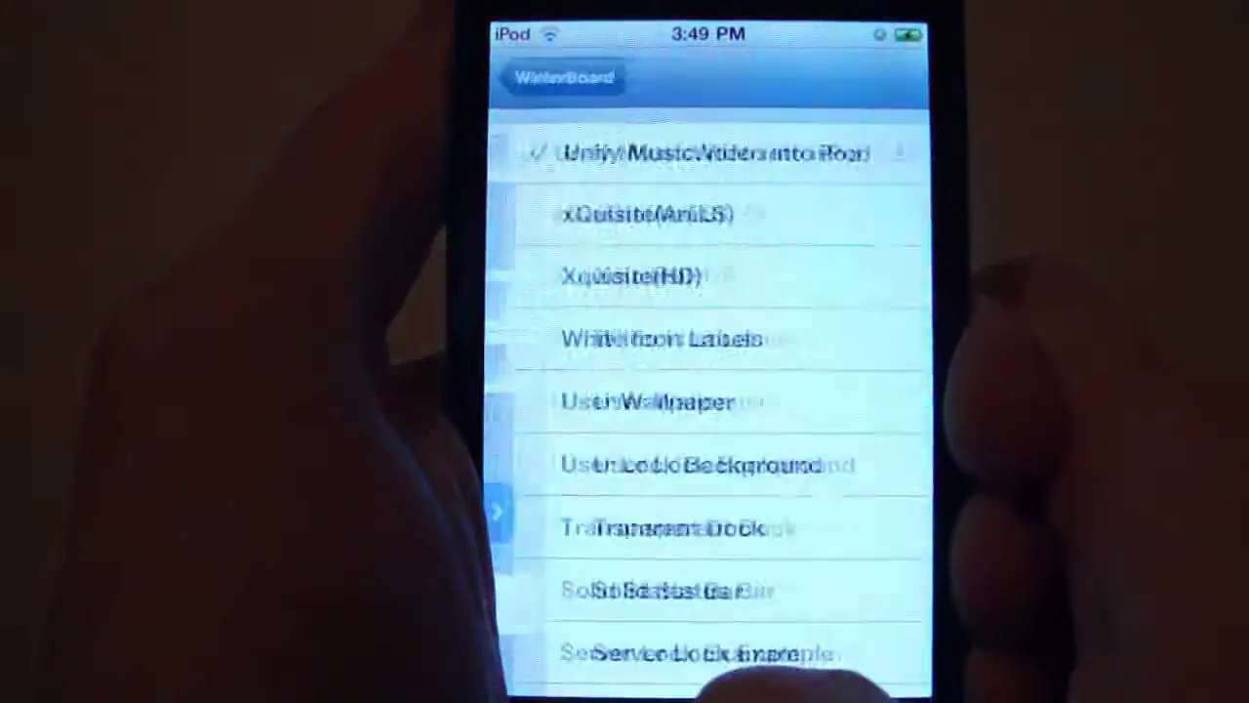